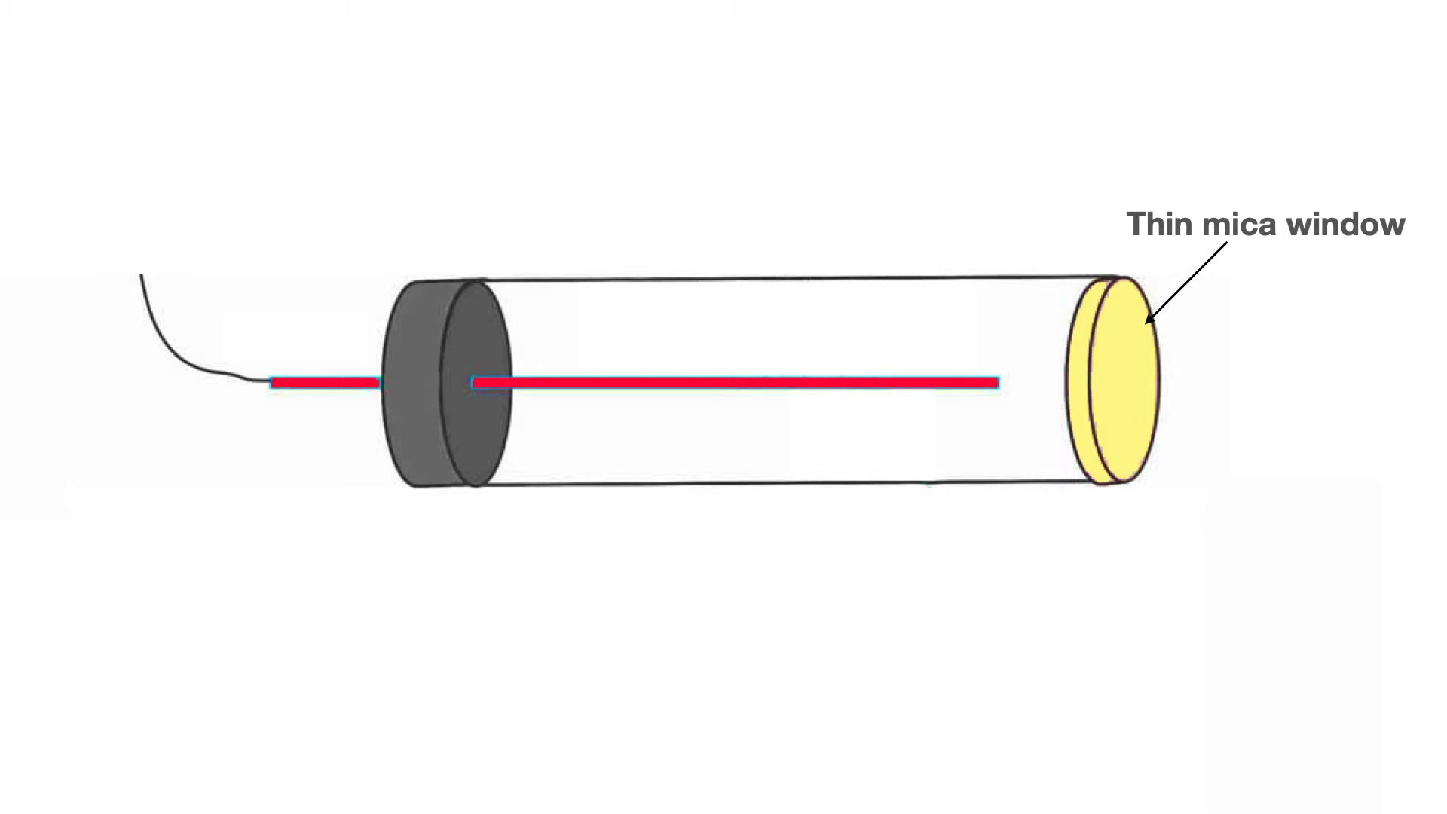
type("centre rod anode (positive electrode) at around 450V")
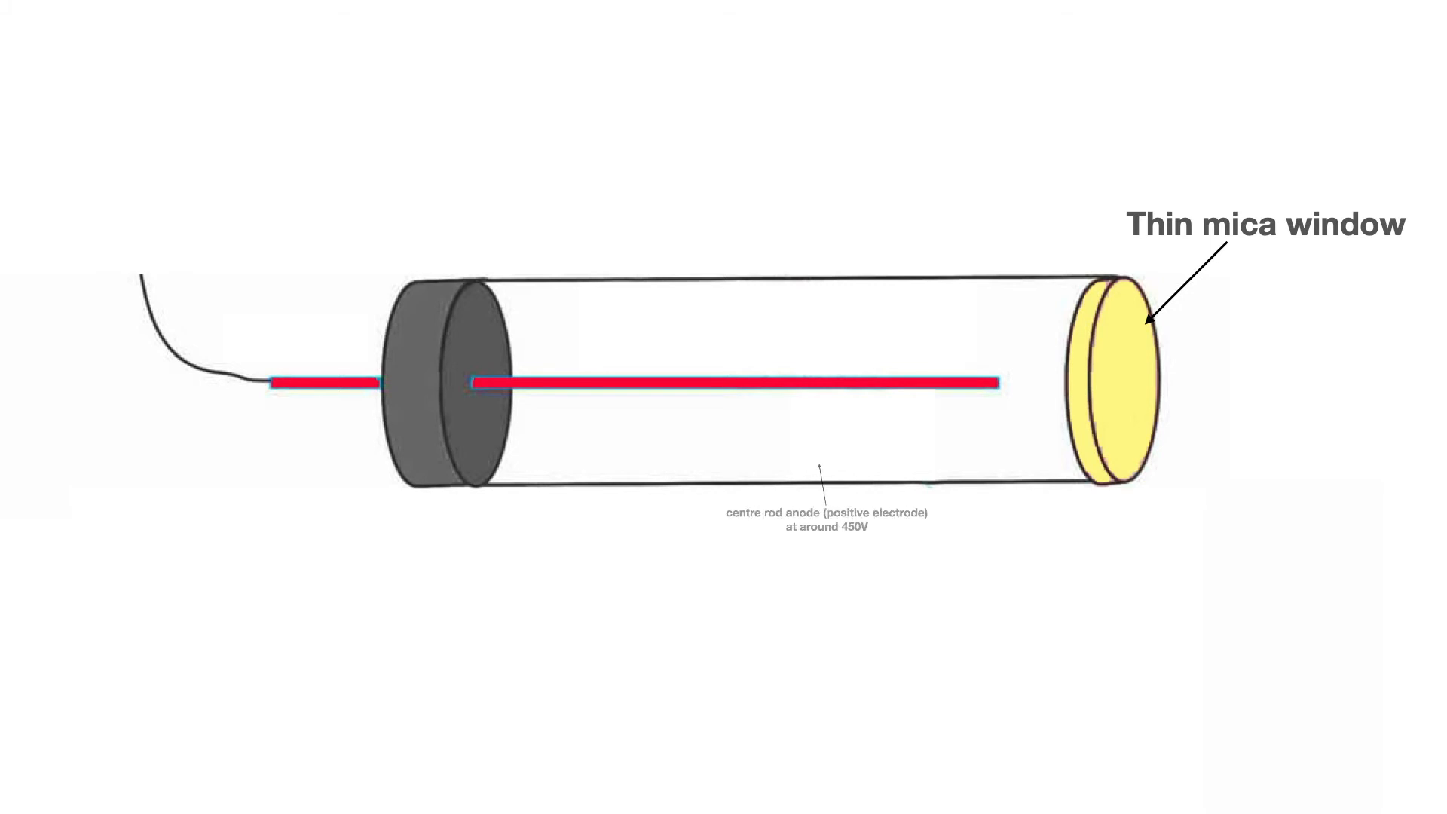